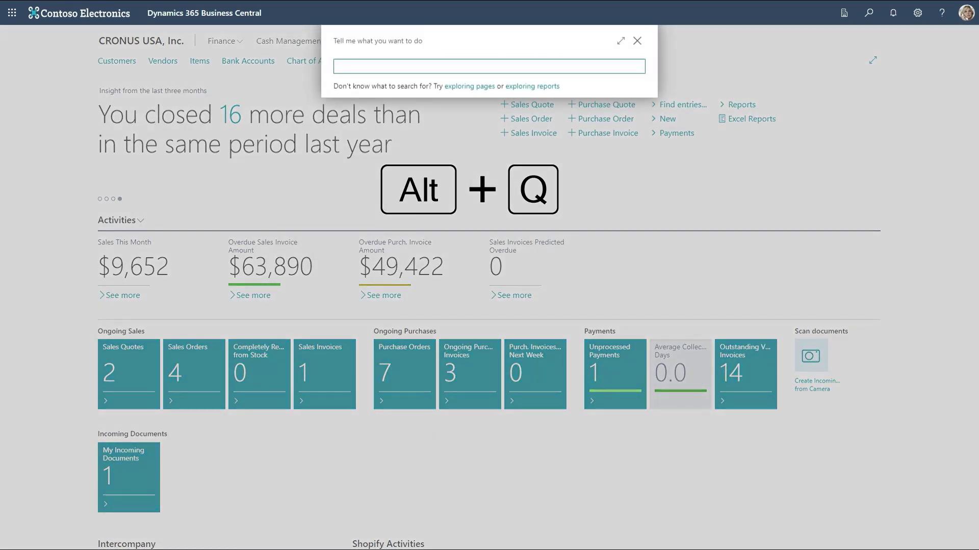
- Search Tell Me for 'sales orders' and go to the Sales Orders page
text(sales orders)
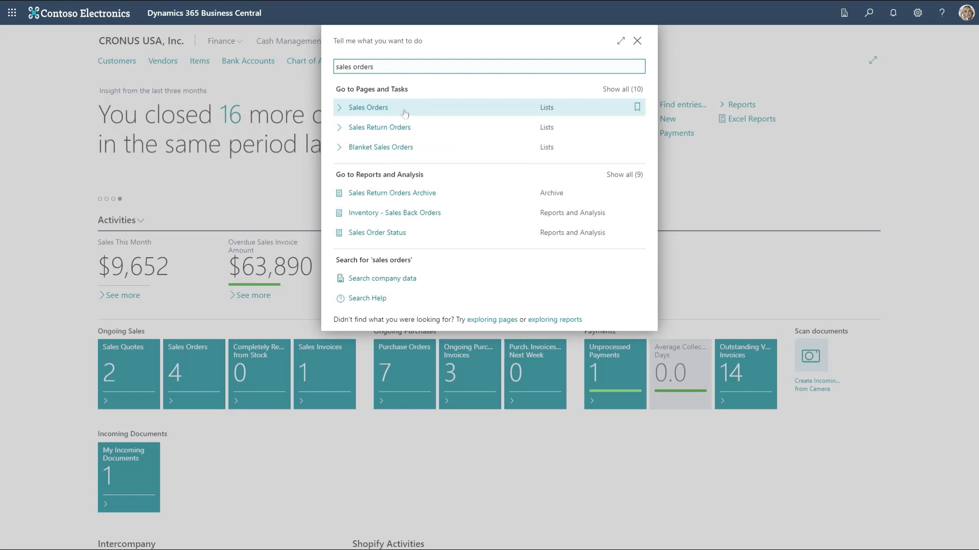
click(367, 107)
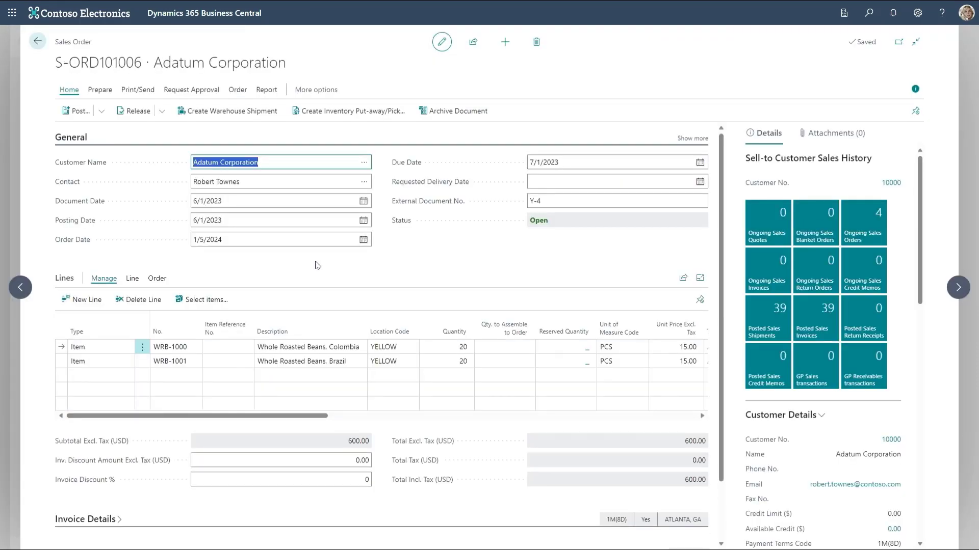
- Select the WRB-1001 Whole Roasted Beans, Brazil line's No. field on order S-ORD101006
click(169, 360)
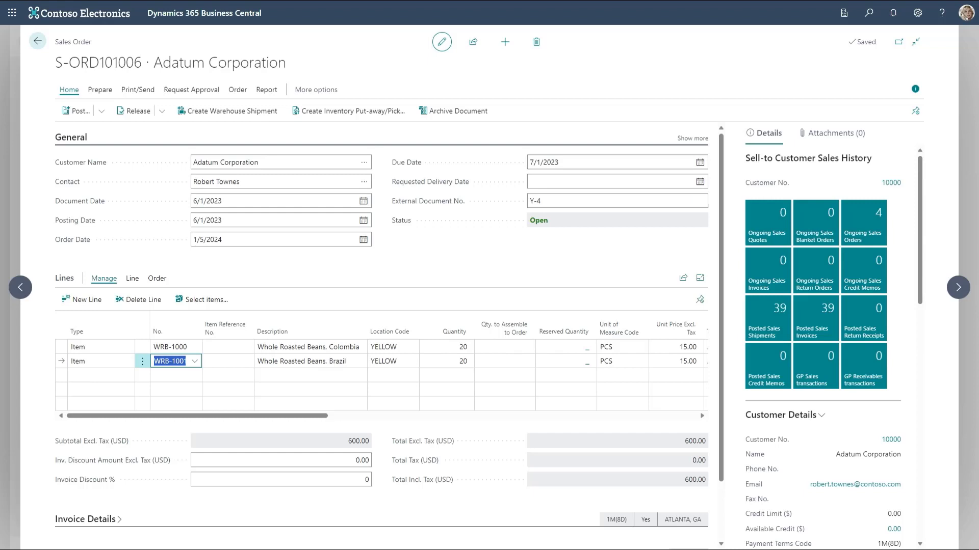
key(ctrl+alt+Down)
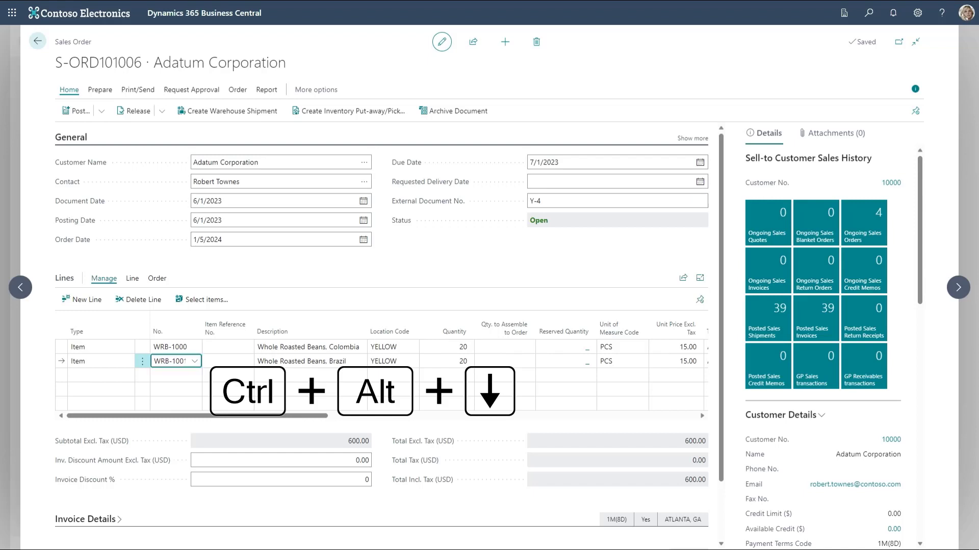
- Open the WRB-1001 Item Card from the line's No. field with Ctrl+Alt+Down
key(ctrl+alt+down)
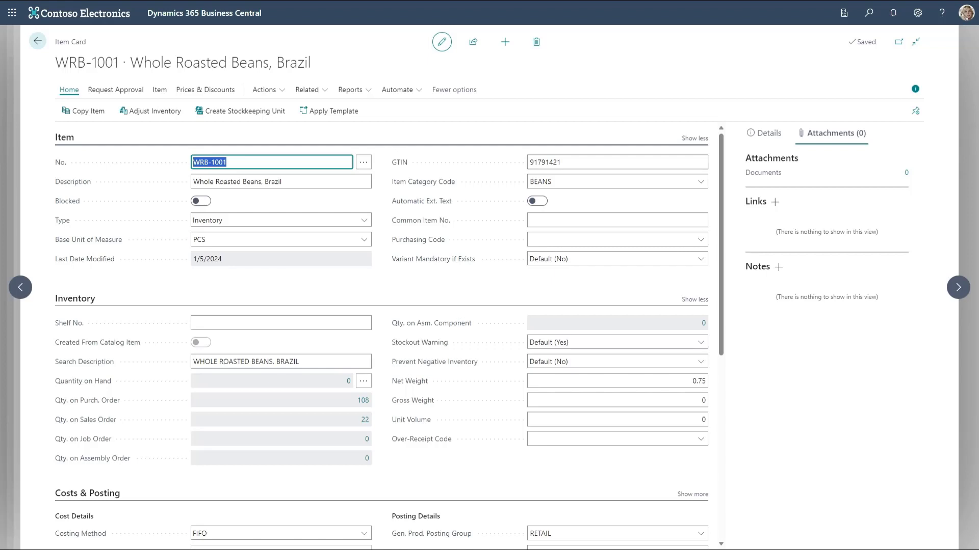
key(ctrl+alt+Down)
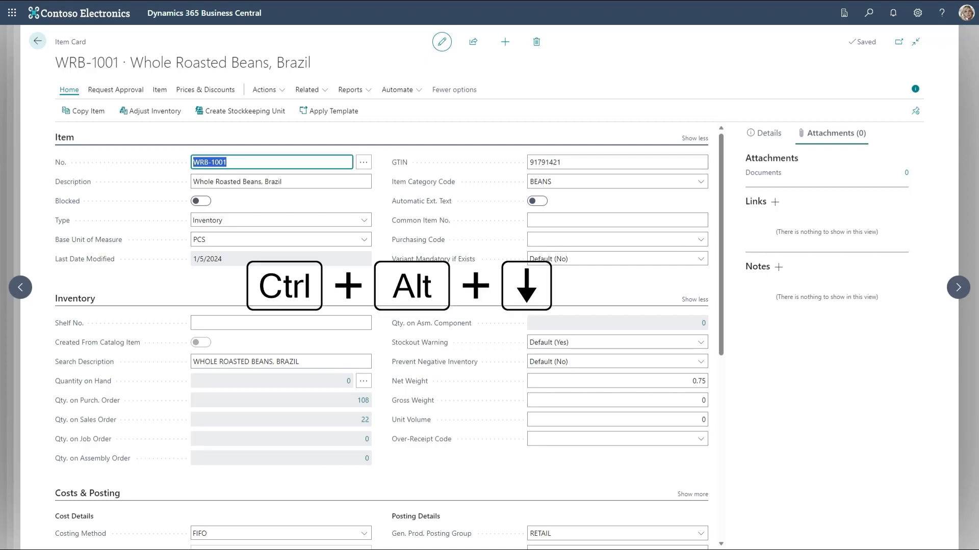
key(ctrl+alt+down)
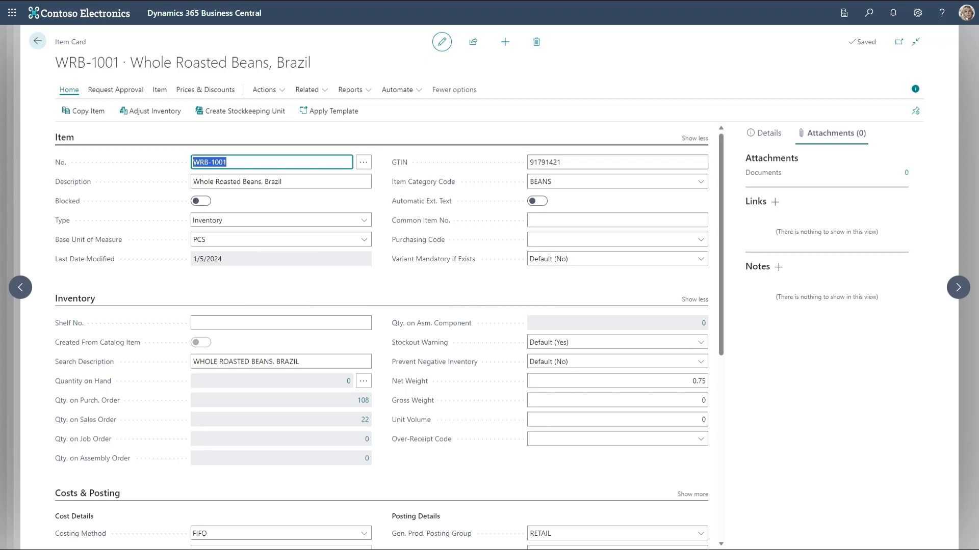